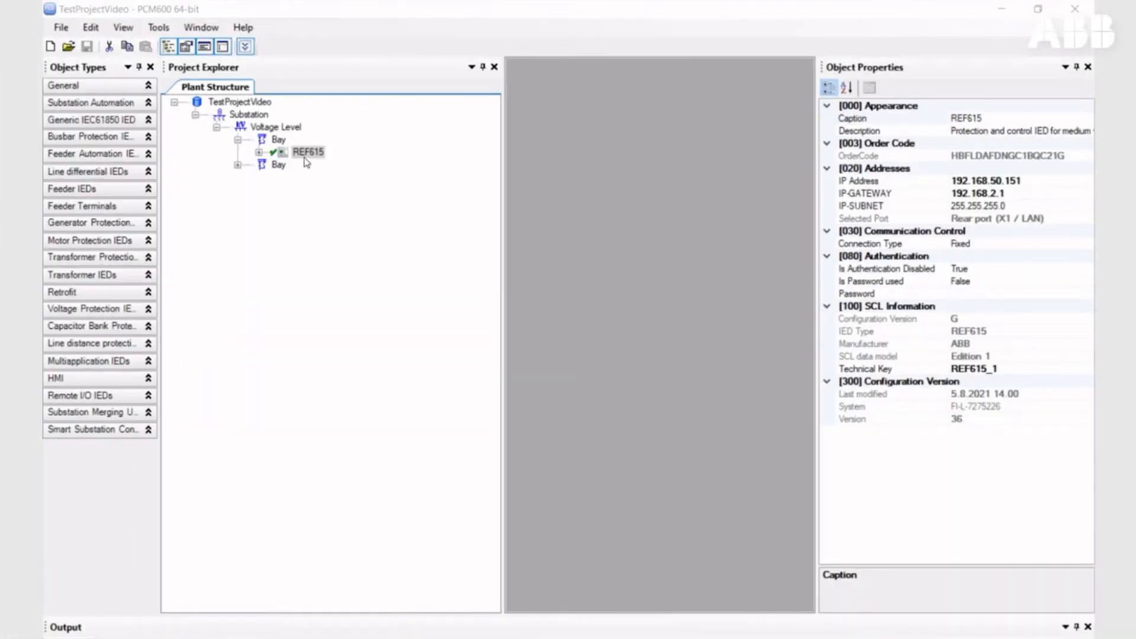
# Step: Open the REF615 IED's context menu in the Project Explorer
pyautogui.rightClick(308, 152)
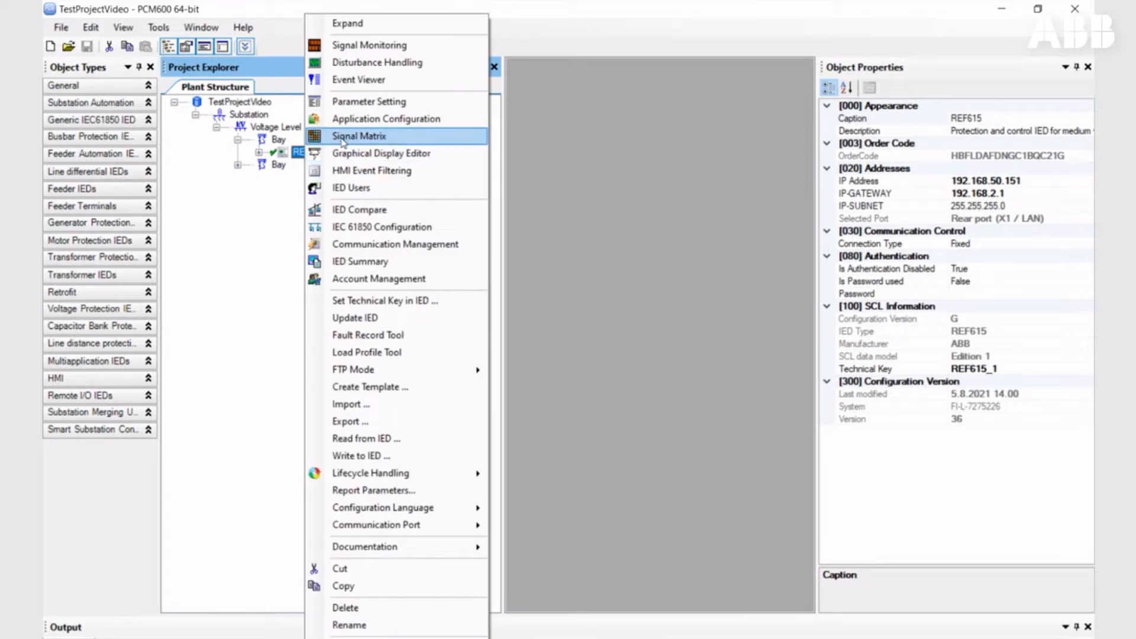
pyautogui.moveTo(377, 62)
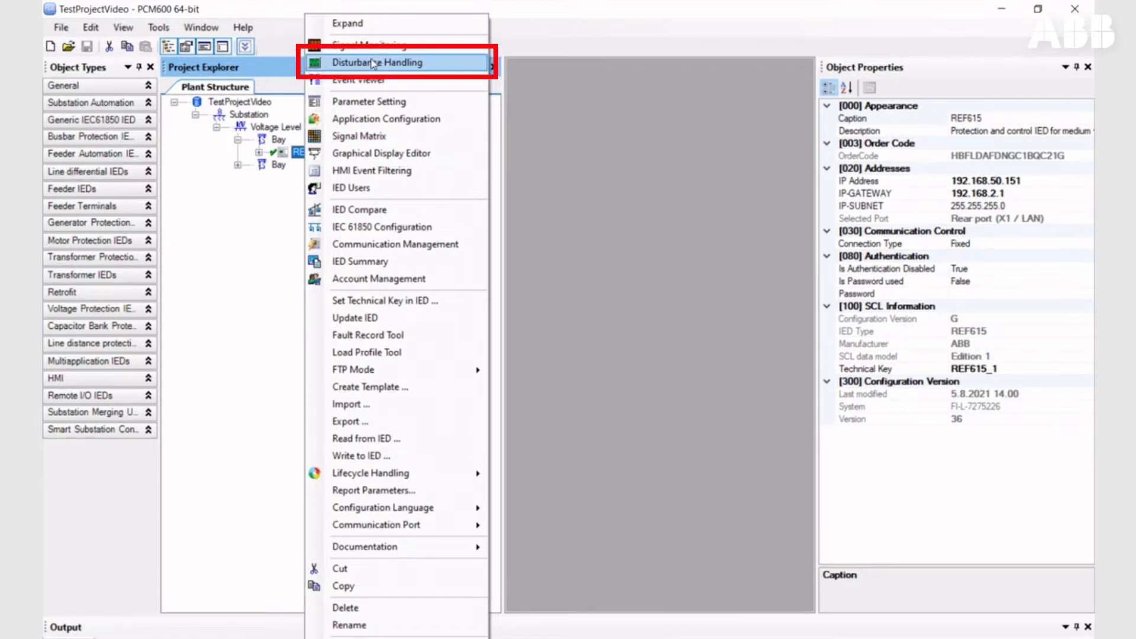
# Step: Open Disturbance Handling for REF615 and read recording info, listing the 1.8.2021 23.42.27.462 recording
pyautogui.click(377, 62)
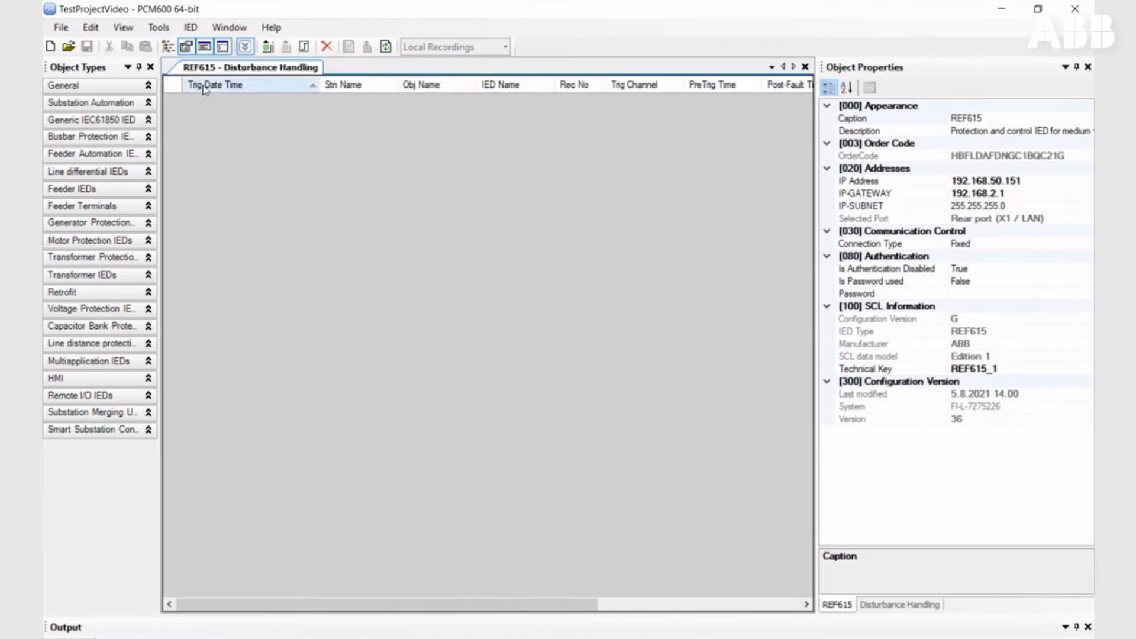
pyautogui.moveTo(267, 46)
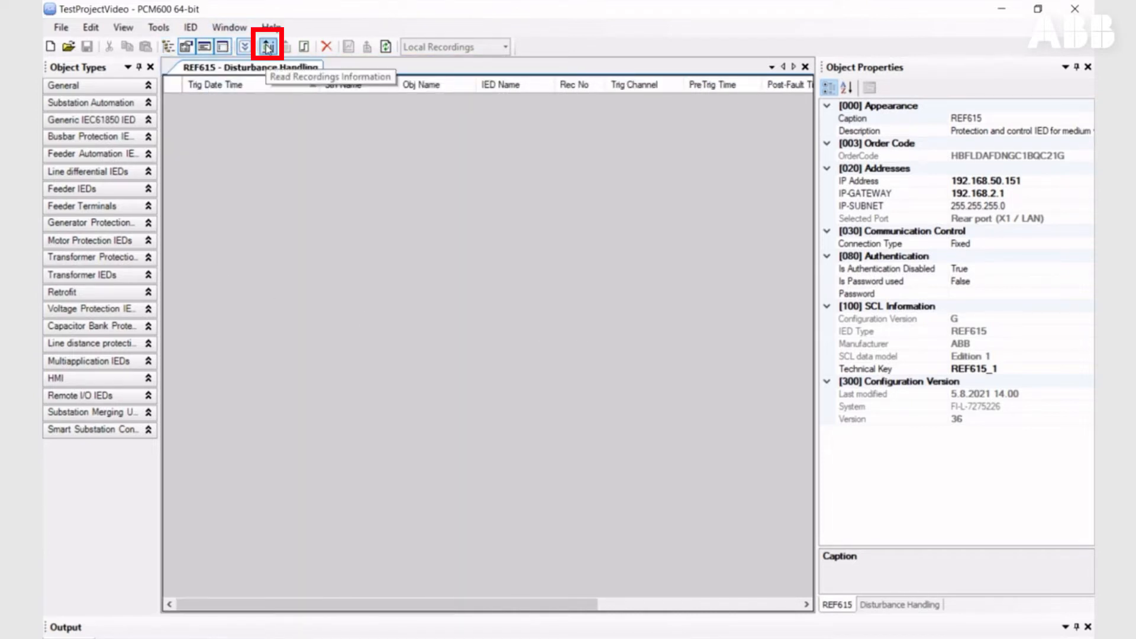
pyautogui.click(267, 46)
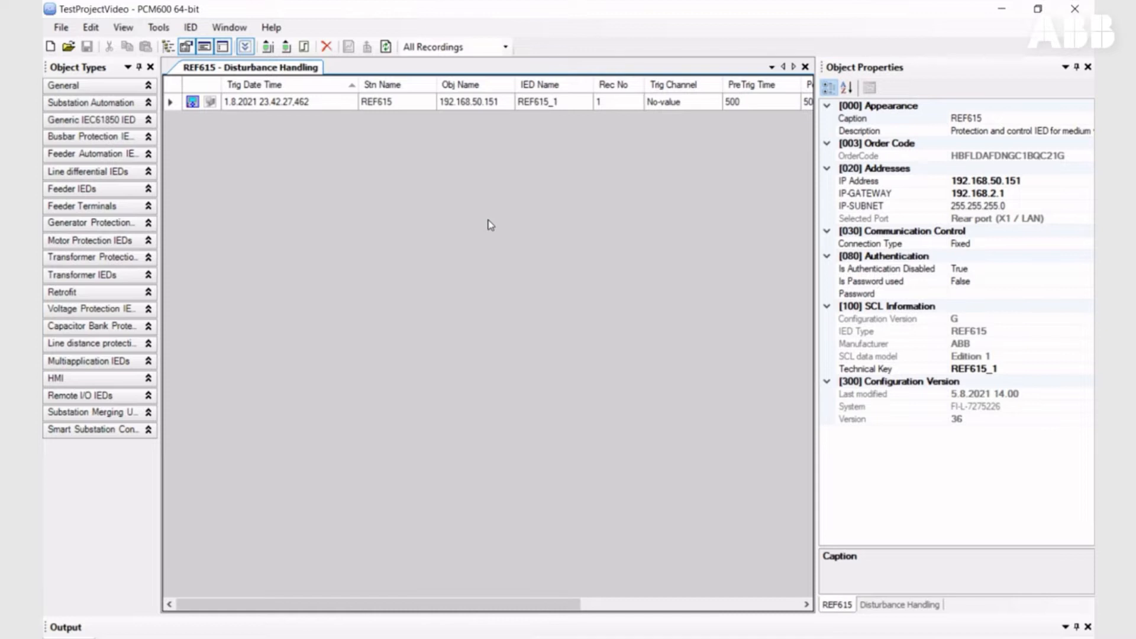
pyautogui.moveTo(279, 132)
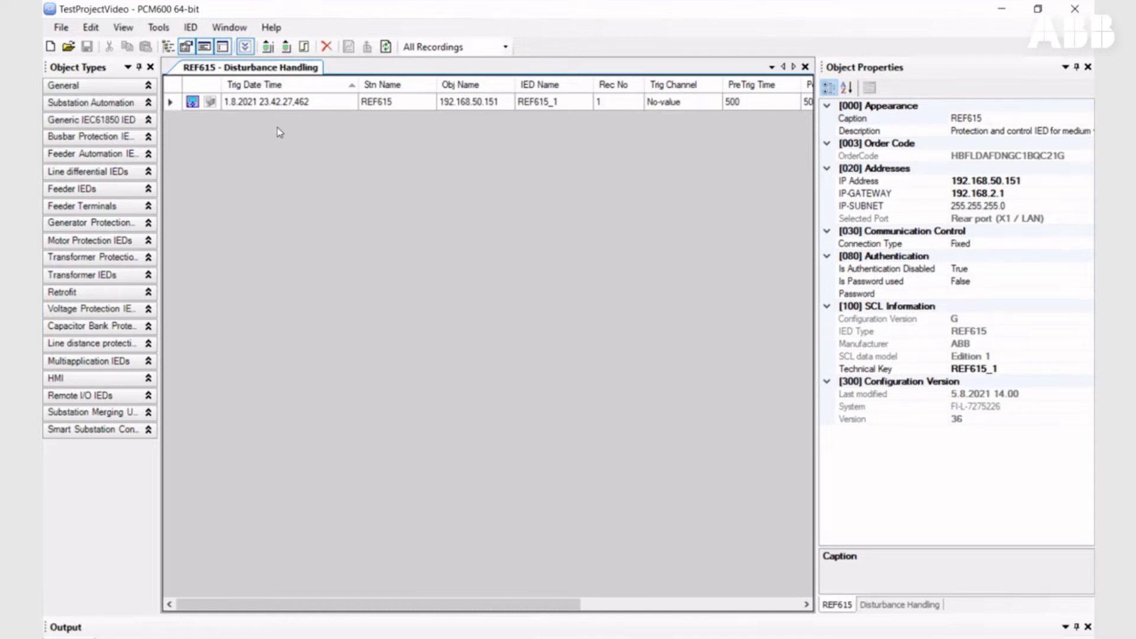
pyautogui.moveTo(207, 273)
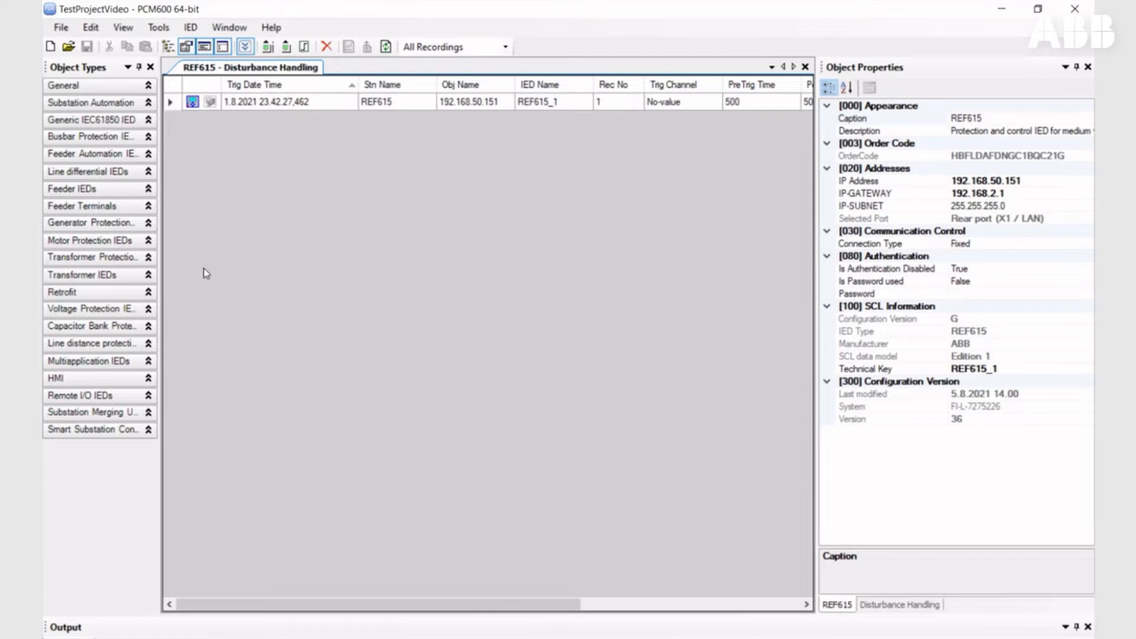
pyautogui.moveTo(365, 132)
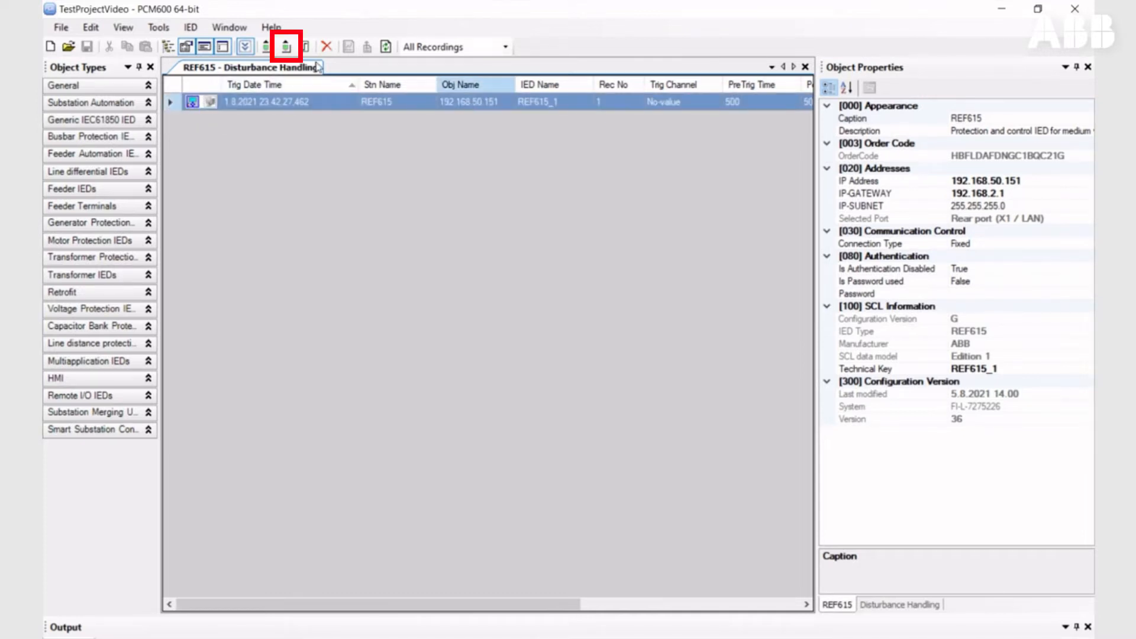
pyautogui.moveTo(287, 46)
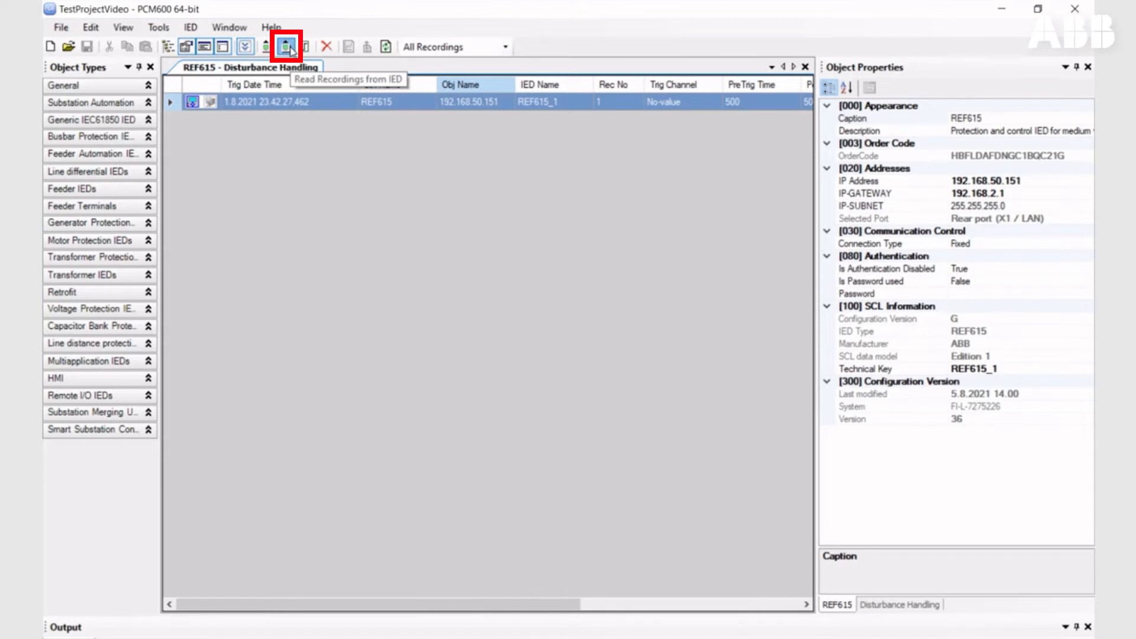
# Step: Upload the 1.8.2021 23.42.27.462 disturbance recording from REF615
pyautogui.click(286, 46)
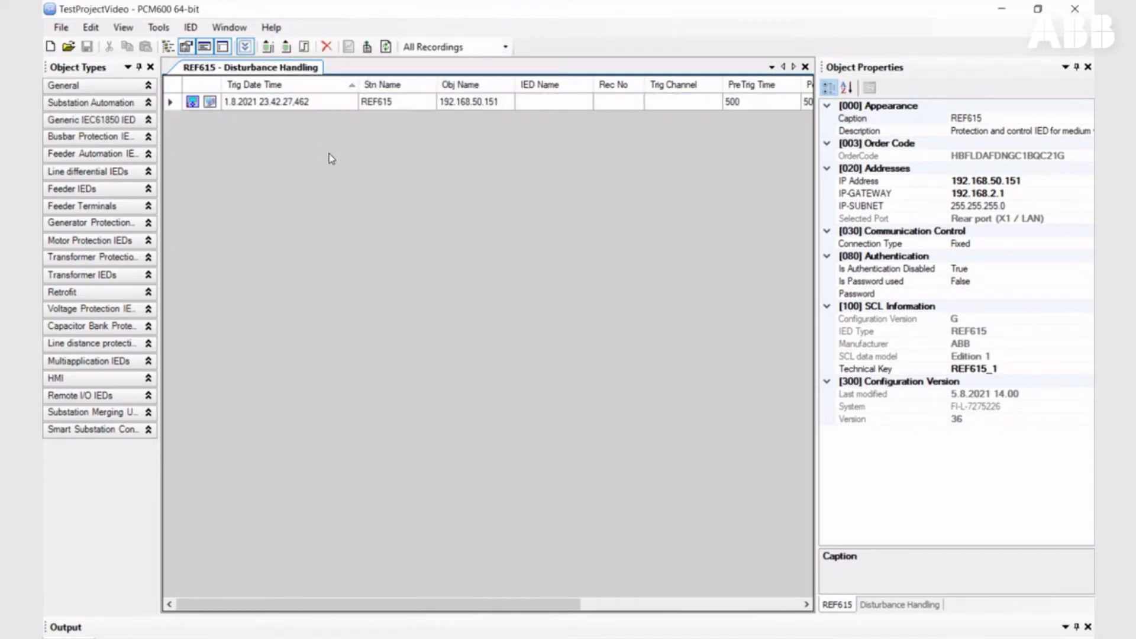
pyautogui.moveTo(289, 143)
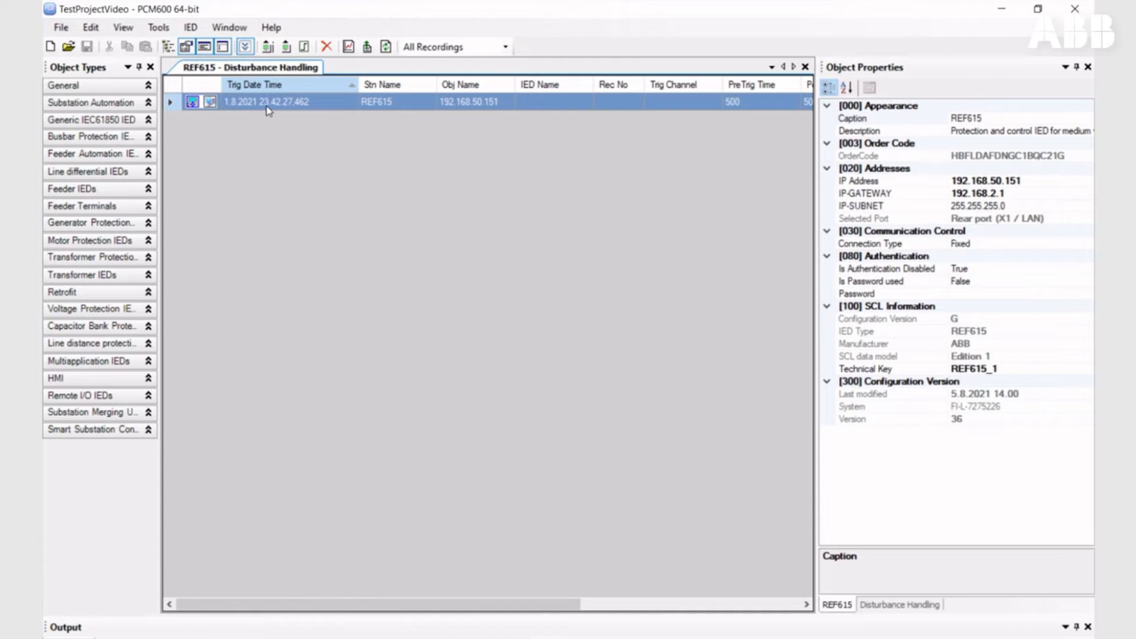
# Step: View the 1.8.2021 recording's waveforms and phasors in WaveWin ABB, then close it
pyautogui.rightClick(266, 101)
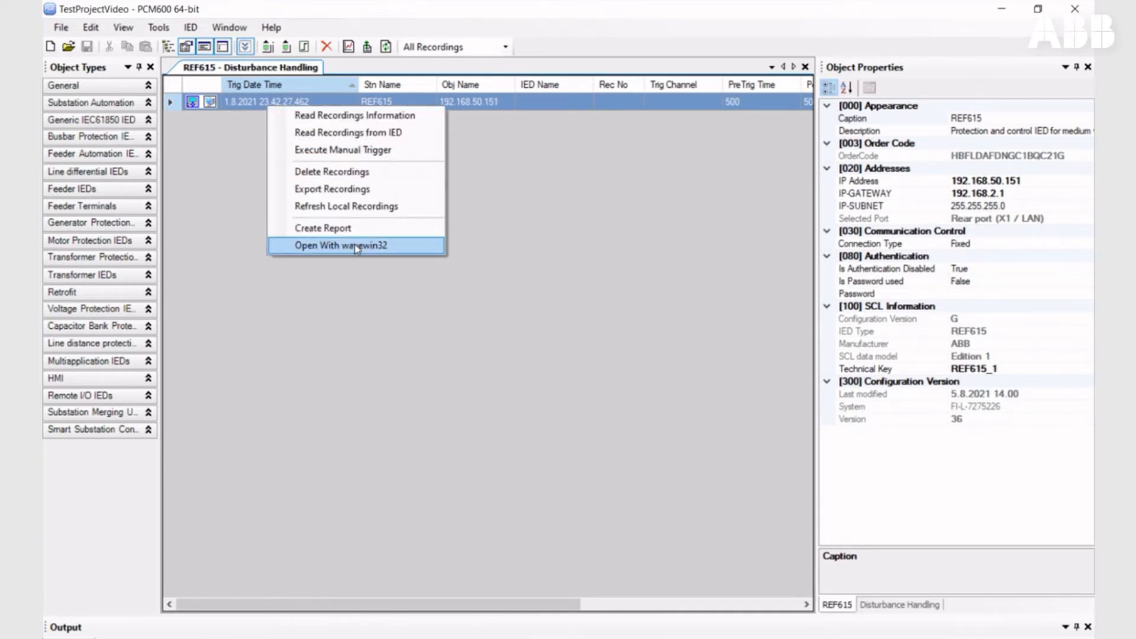
pyautogui.click(340, 245)
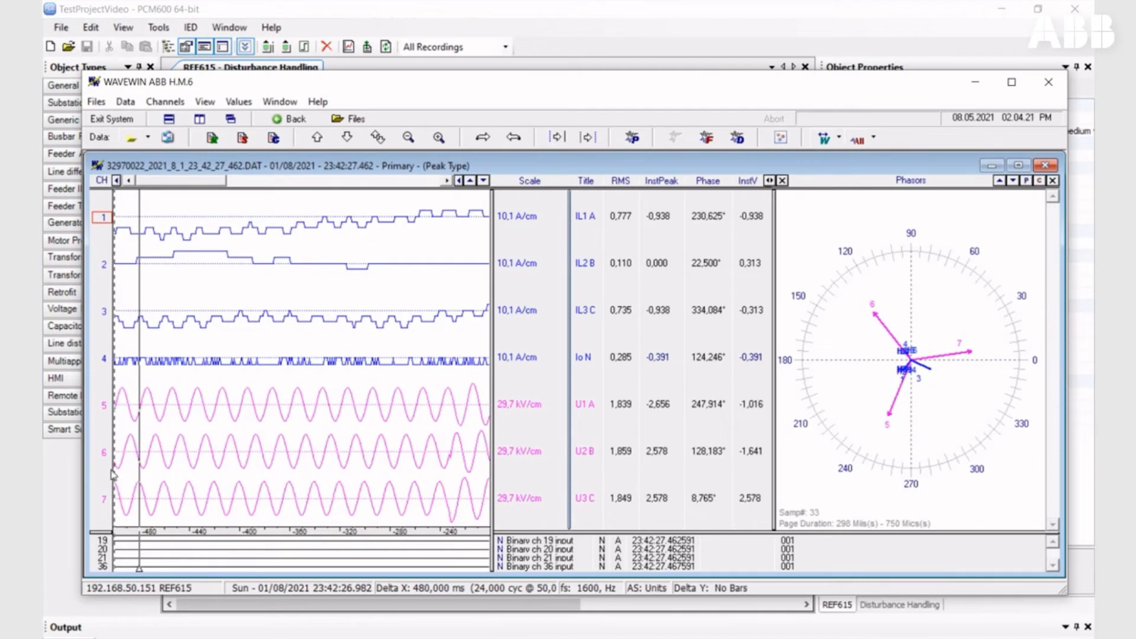
pyautogui.moveTo(390, 322)
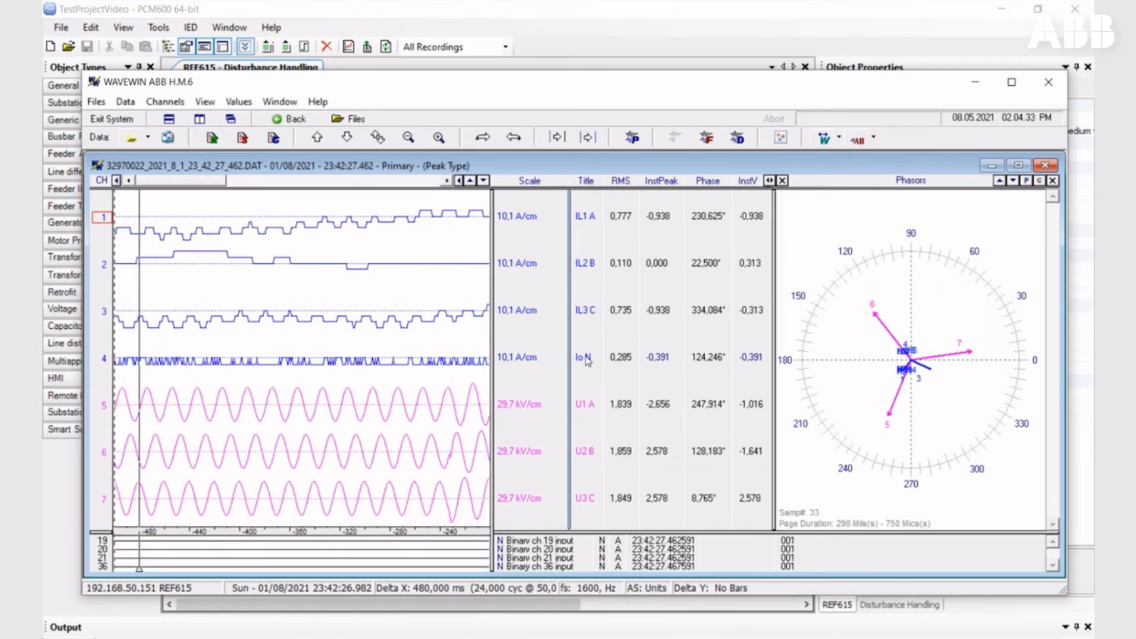
pyautogui.moveTo(603, 442)
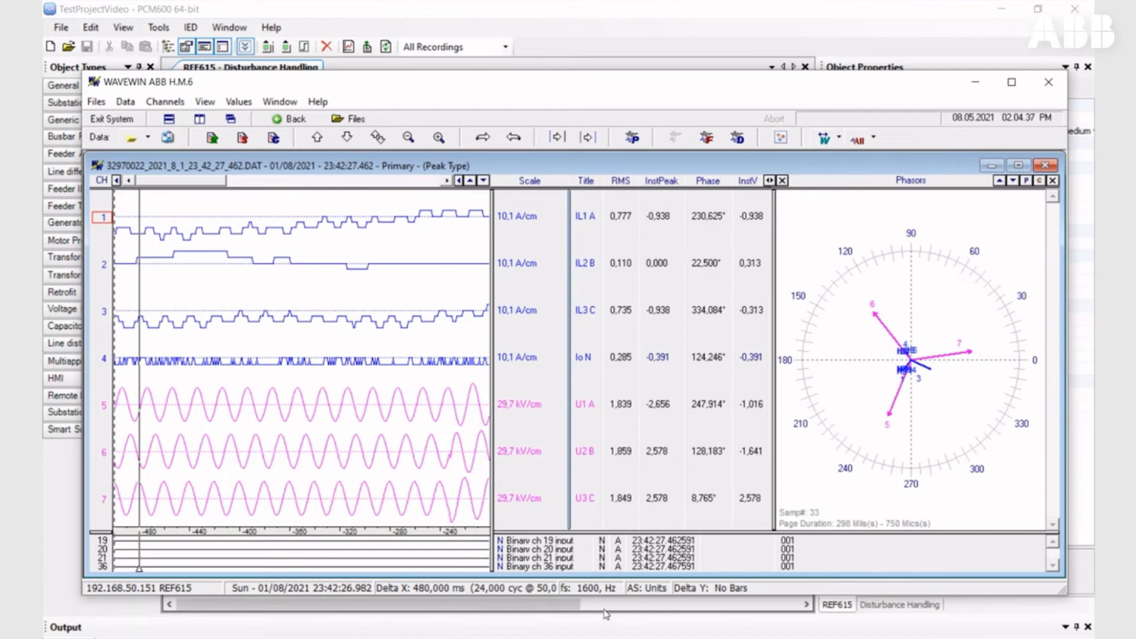
pyautogui.moveTo(861, 283)
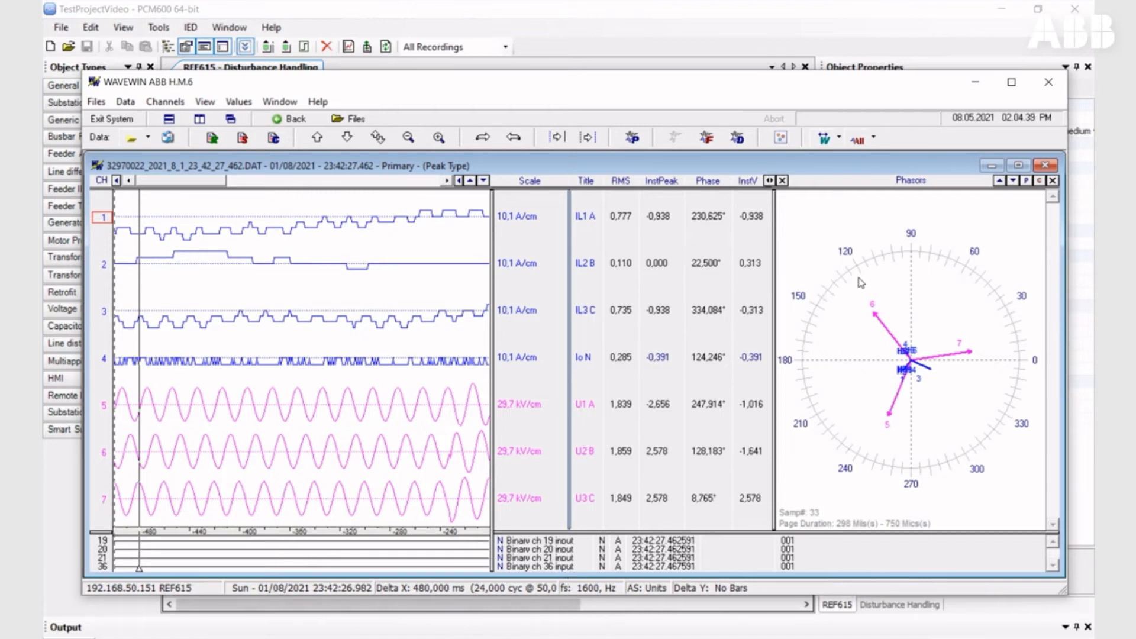
pyautogui.moveTo(327, 458)
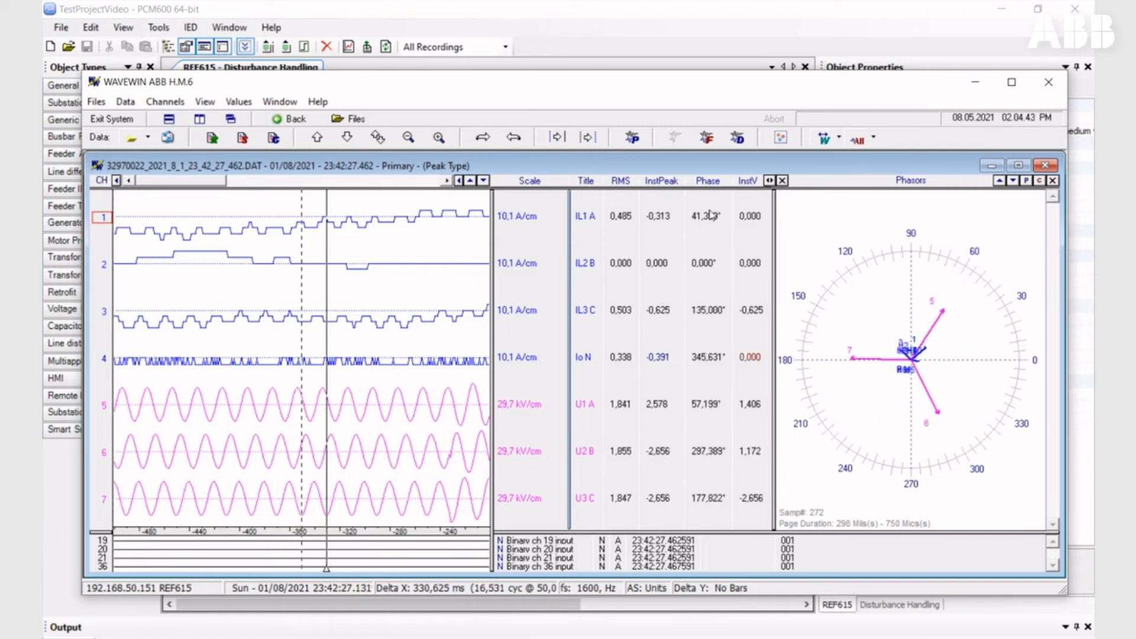
pyautogui.moveTo(731, 372)
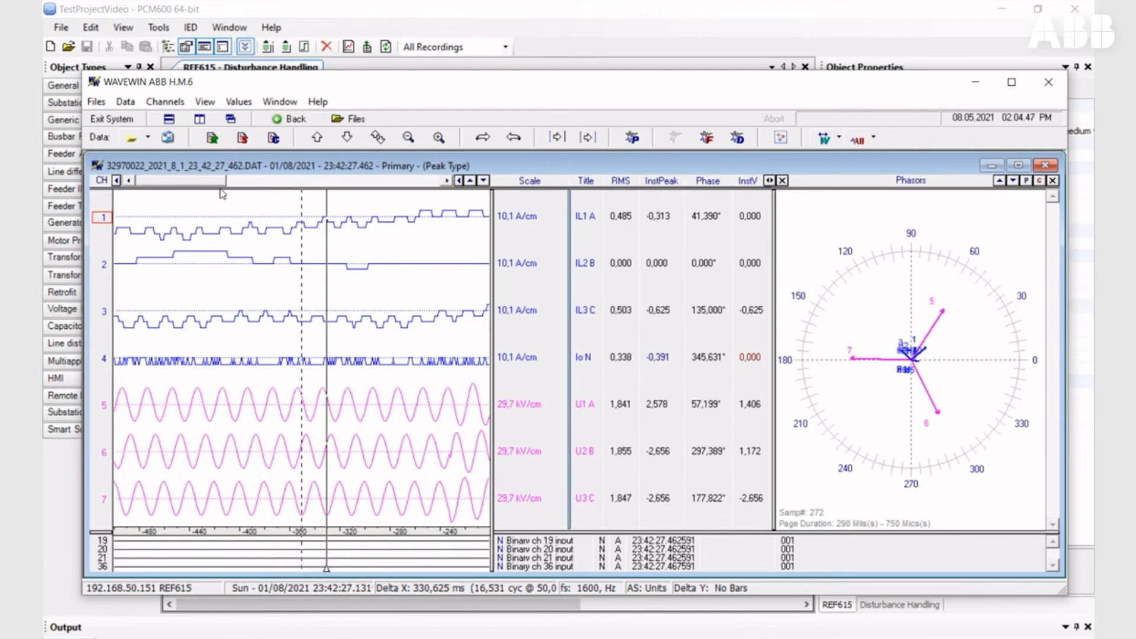
pyautogui.click(1048, 81)
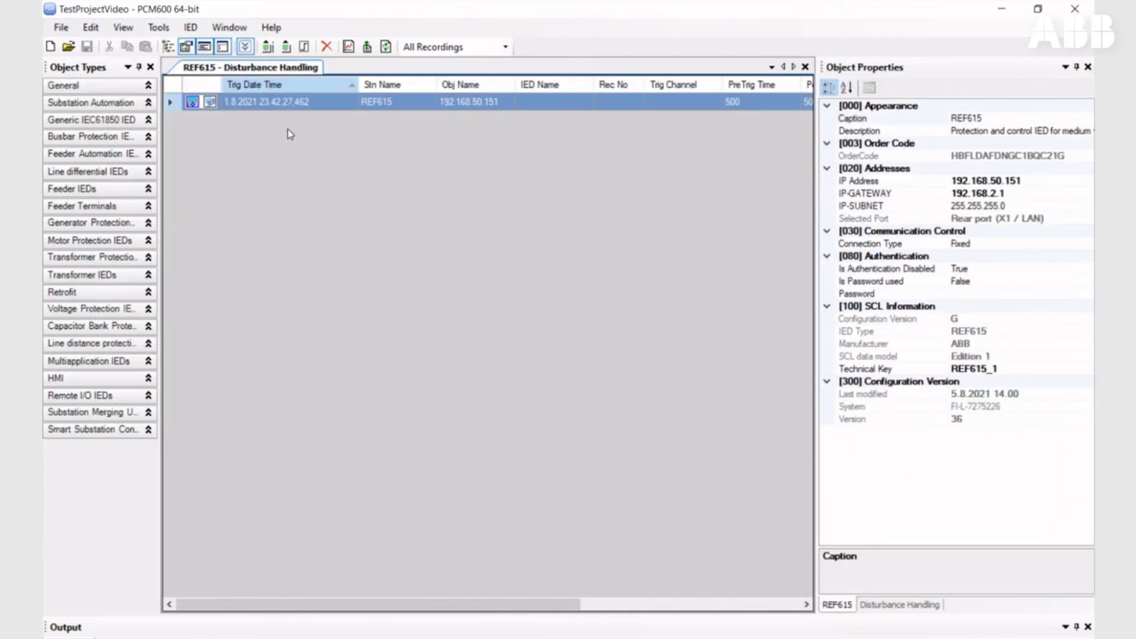
# Step: Generate the 1.8.2021 recording's Disturbance Short Report, maximize it, and scroll through its diagrams
pyautogui.rightClick(264, 101)
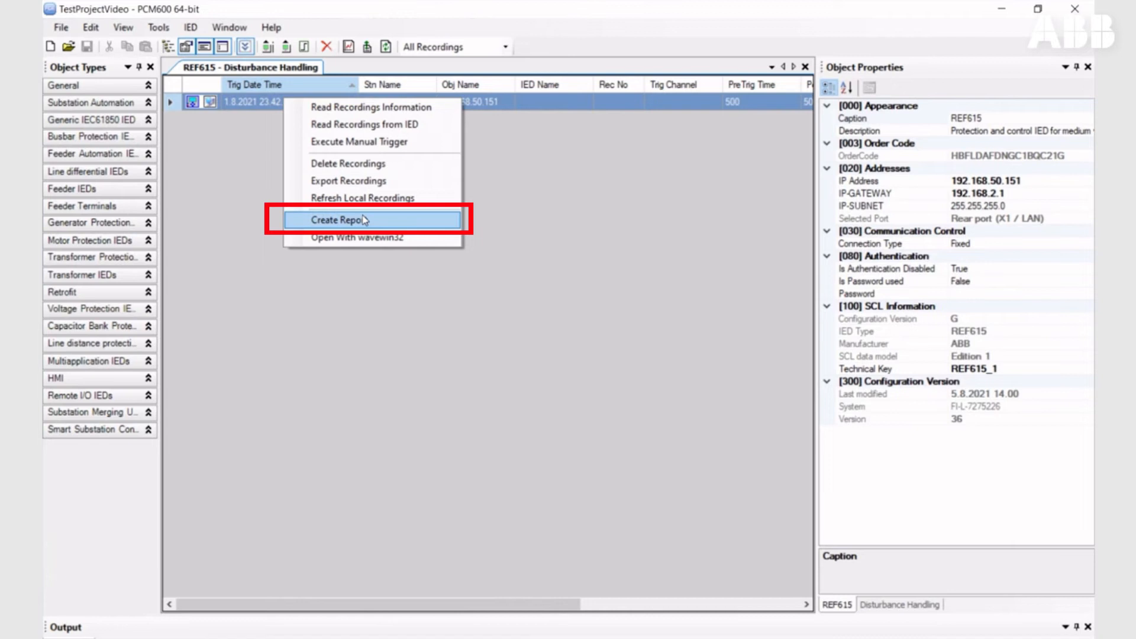
pyautogui.click(352, 219)
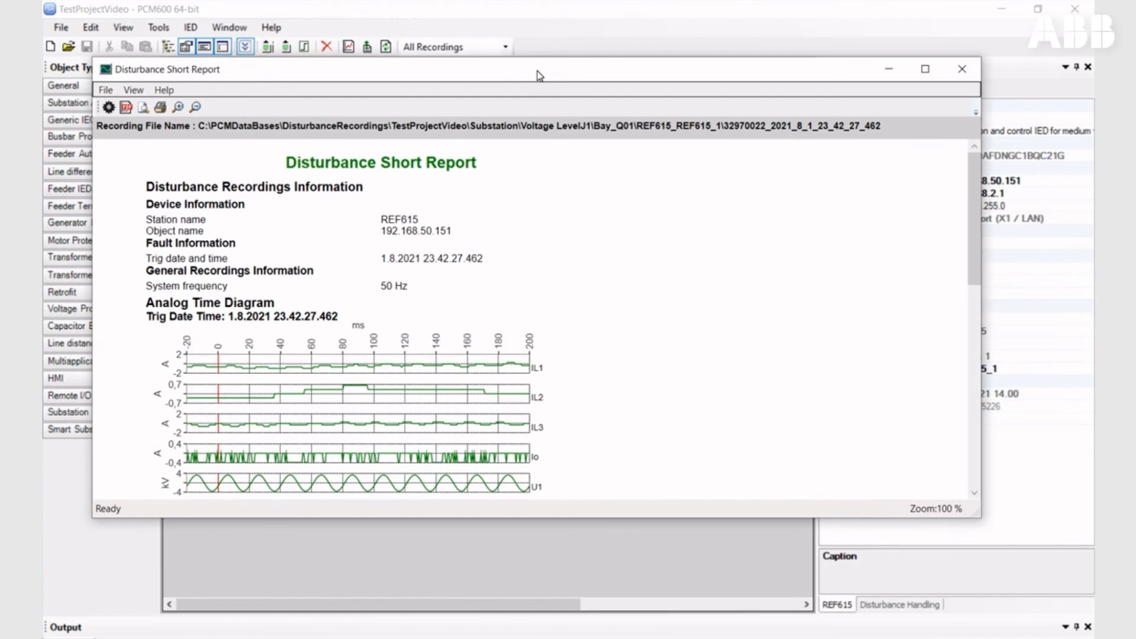
pyautogui.click(925, 69)
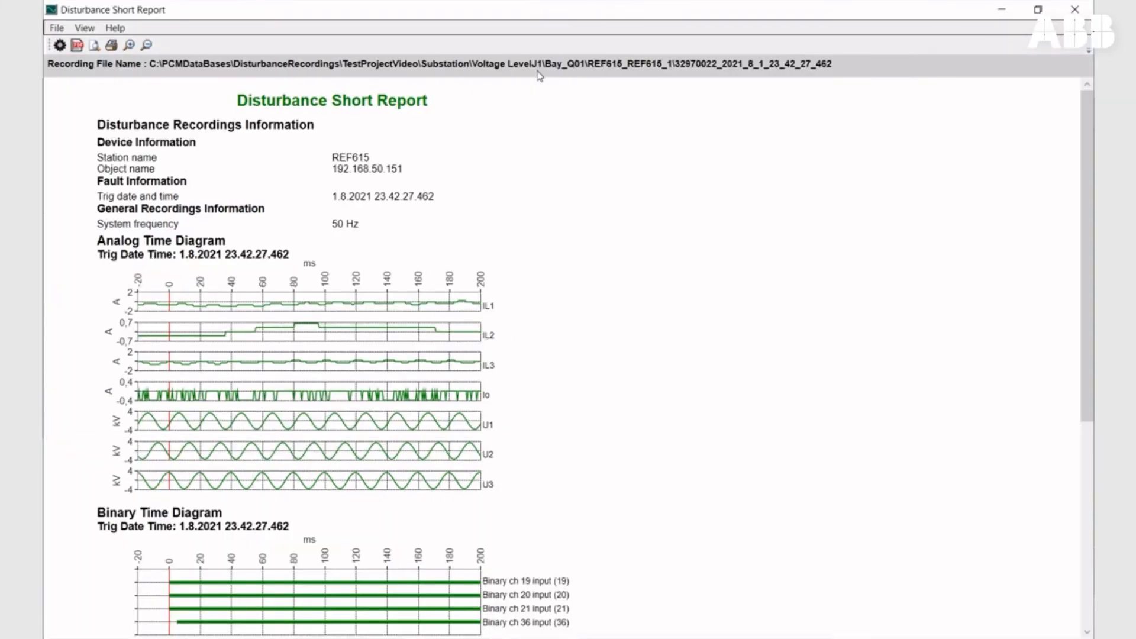
pyautogui.moveTo(547, 177)
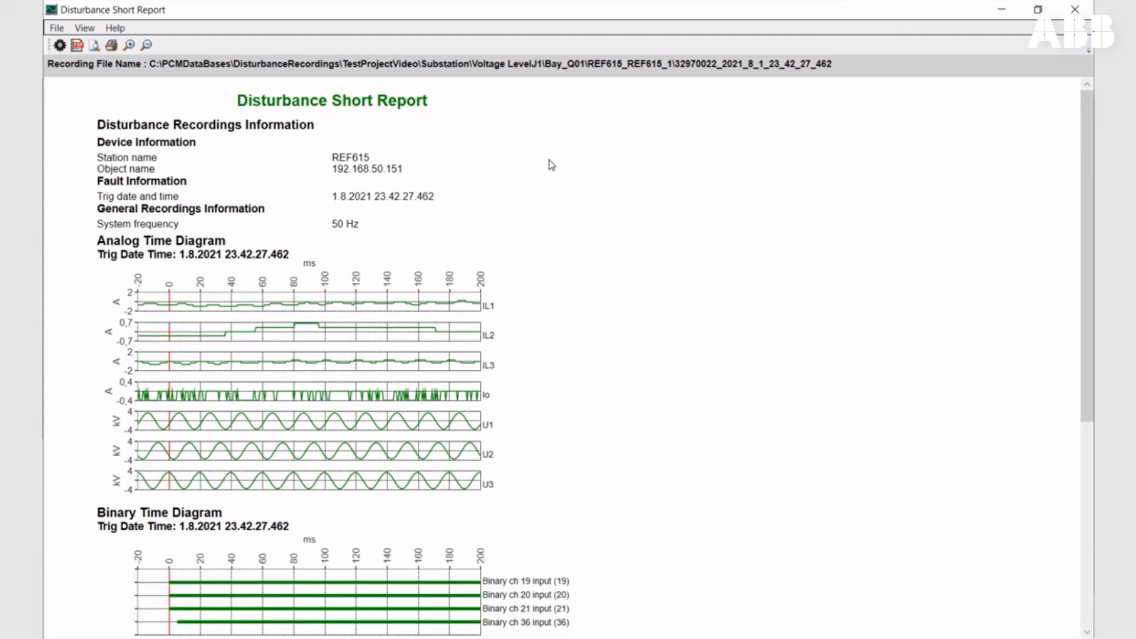
pyautogui.scroll(-3)
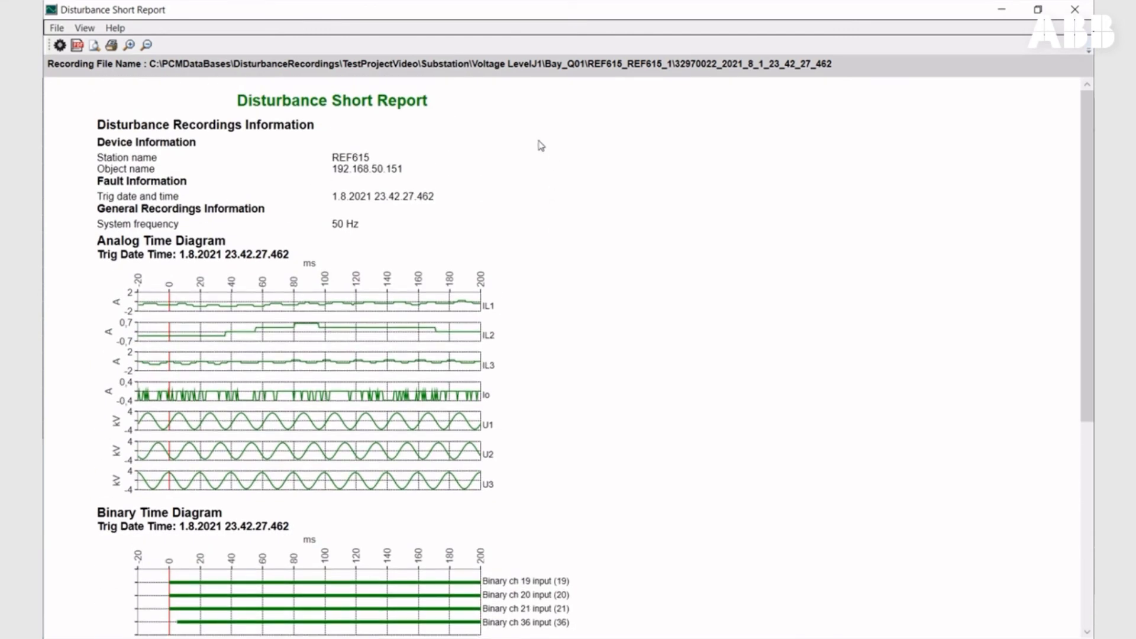
pyautogui.moveTo(77, 45)
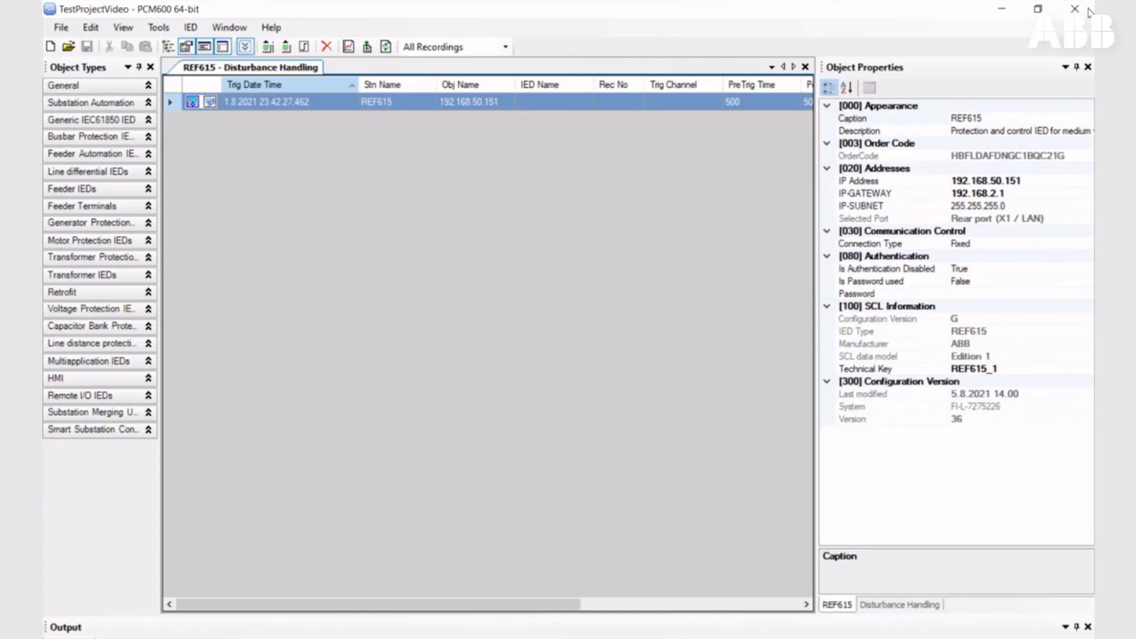
pyautogui.rightClick(268, 101)
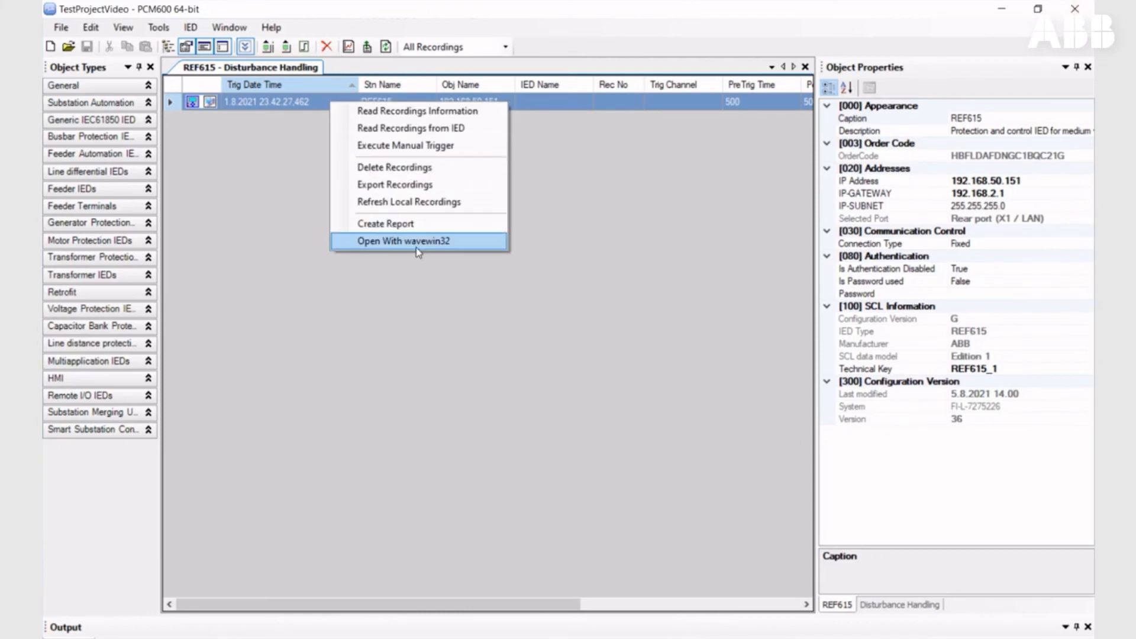
pyautogui.moveTo(395, 184)
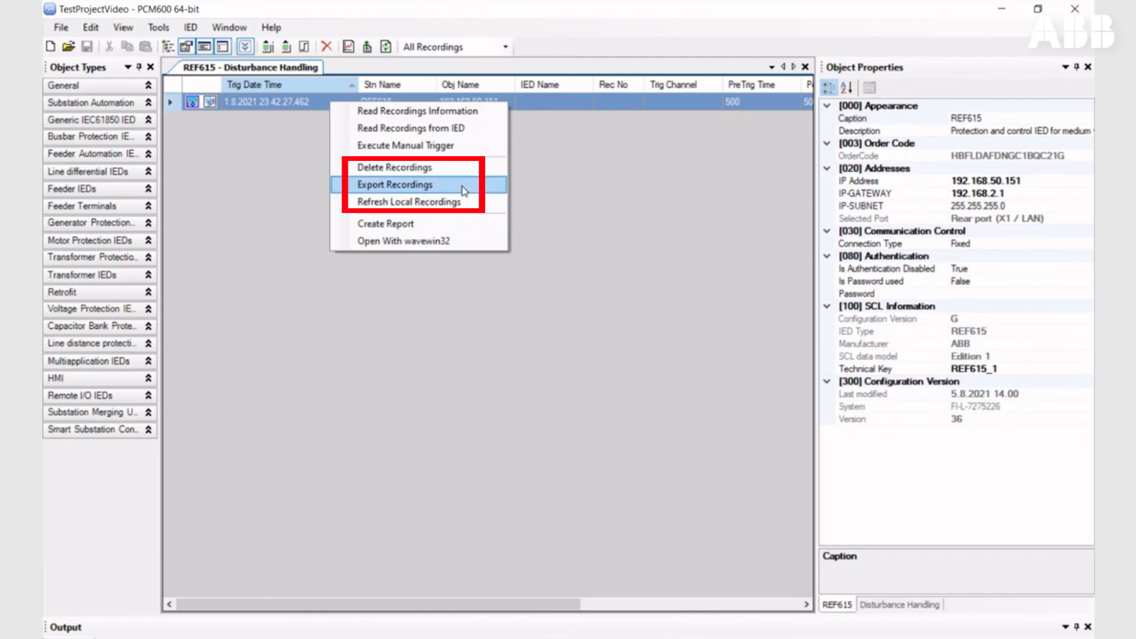
pyautogui.click(397, 184)
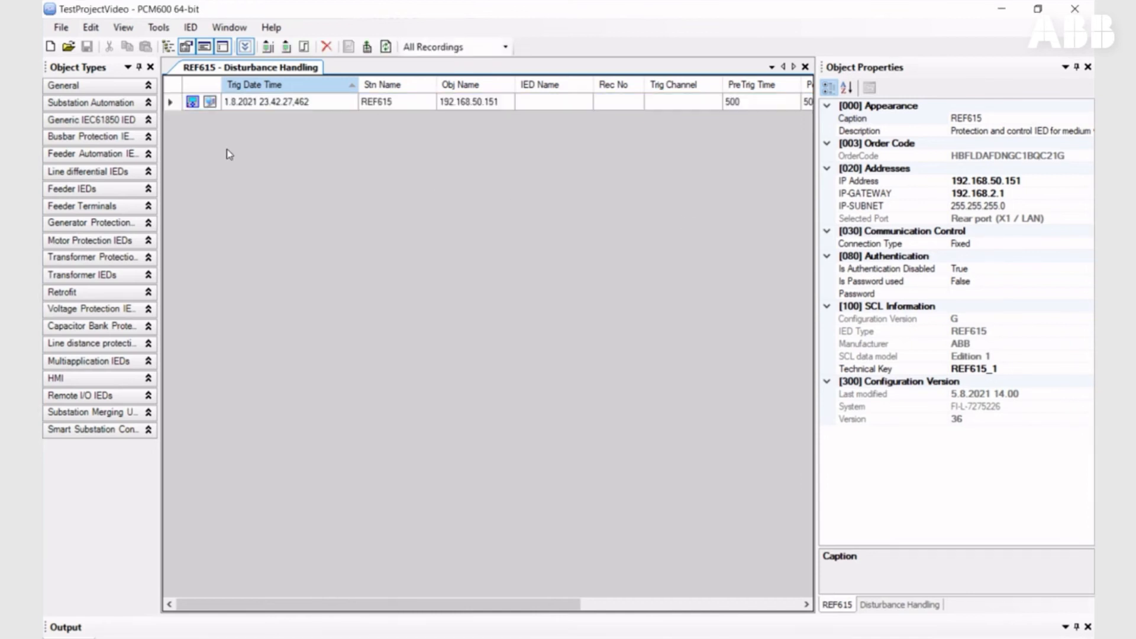
pyautogui.click(283, 84)
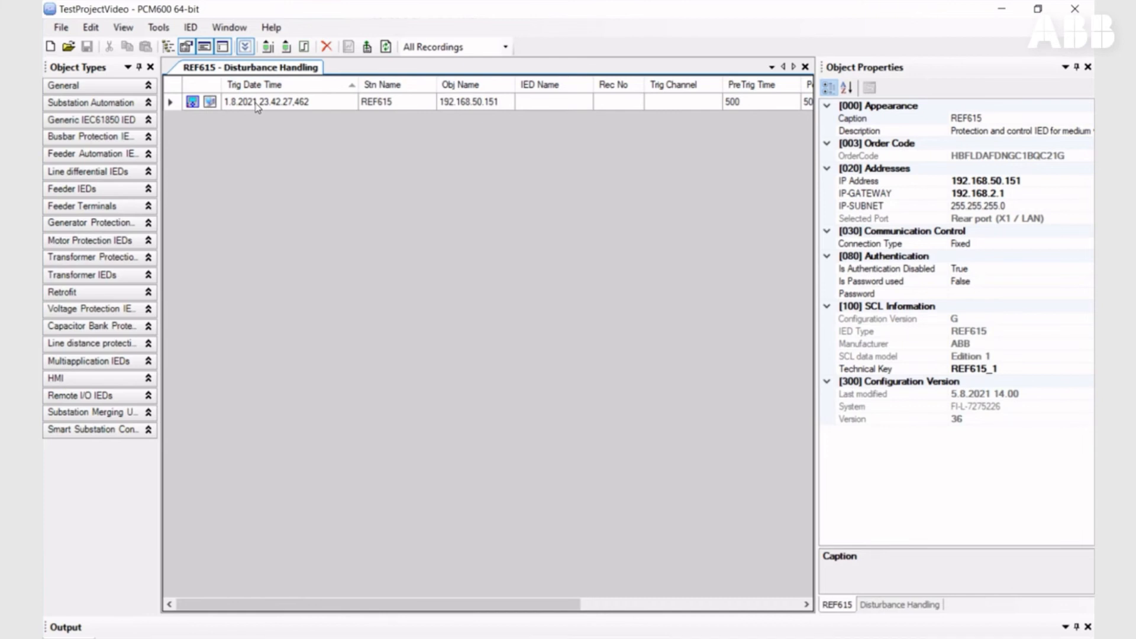
pyautogui.moveTo(294, 203)
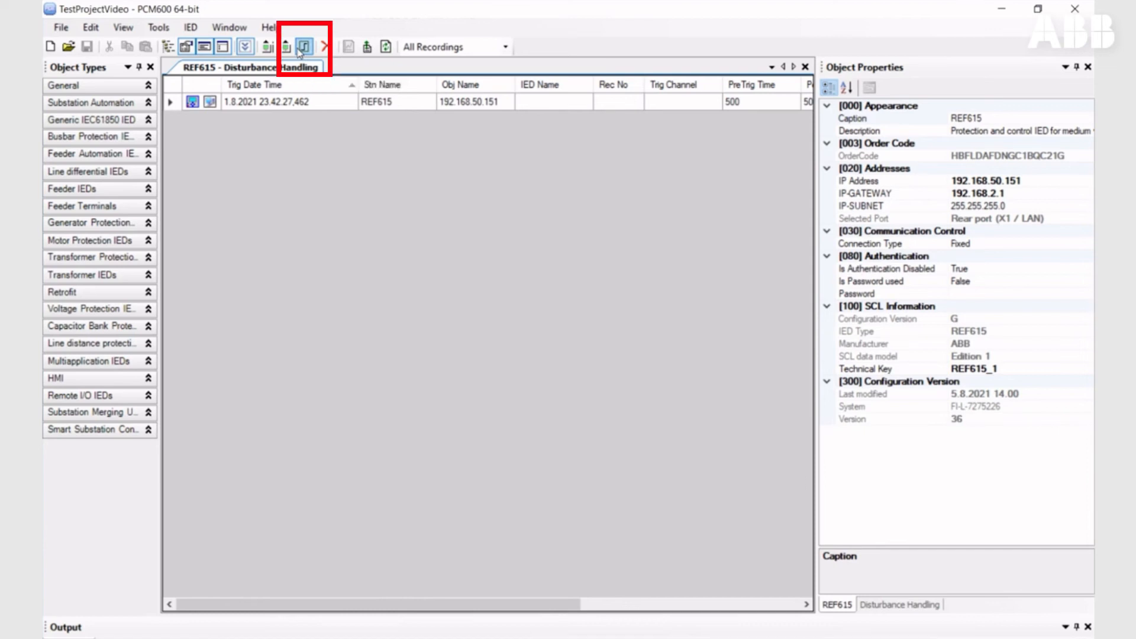
# Step: Manually trigger the 5.8.2021 11.39.17.812 recording, select it, and read it from REF615
pyautogui.click(304, 46)
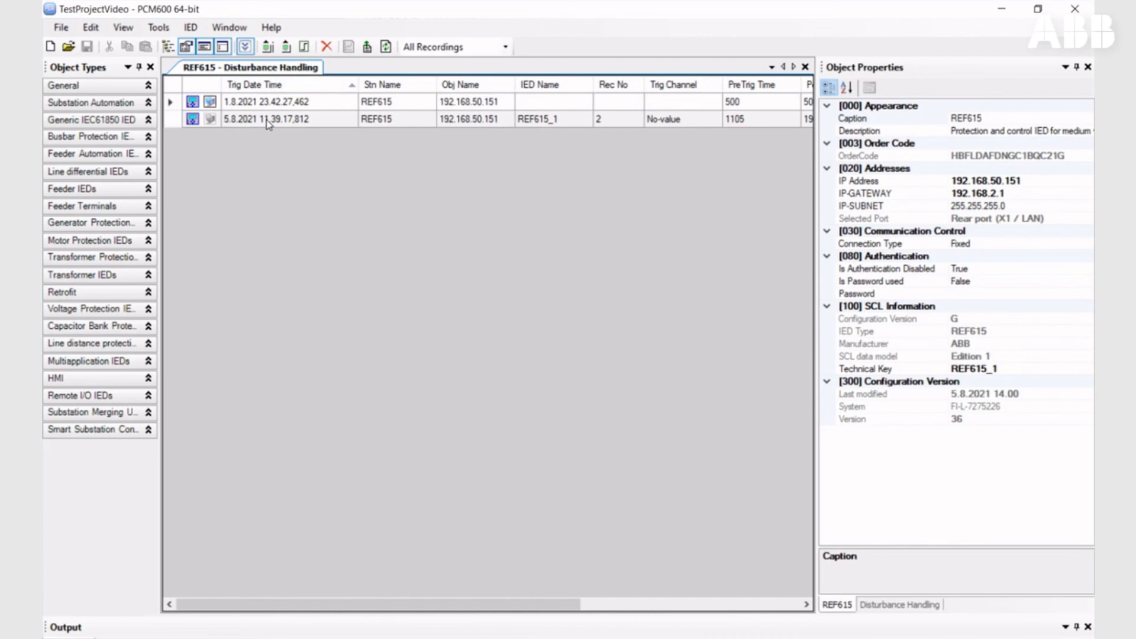
pyautogui.click(269, 119)
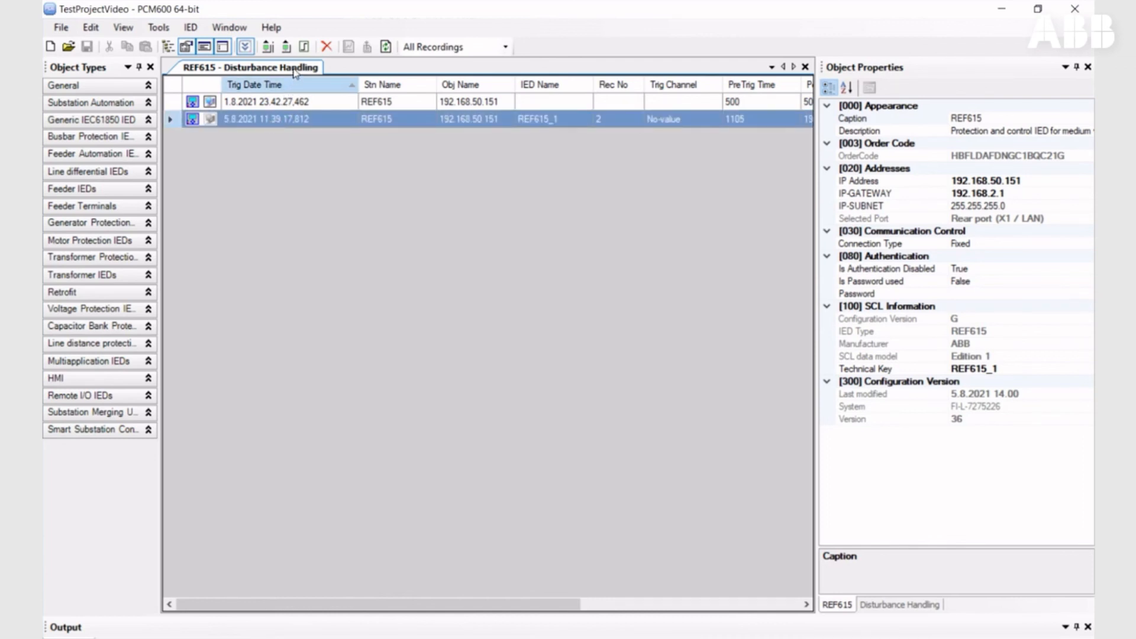
pyautogui.click(268, 45)
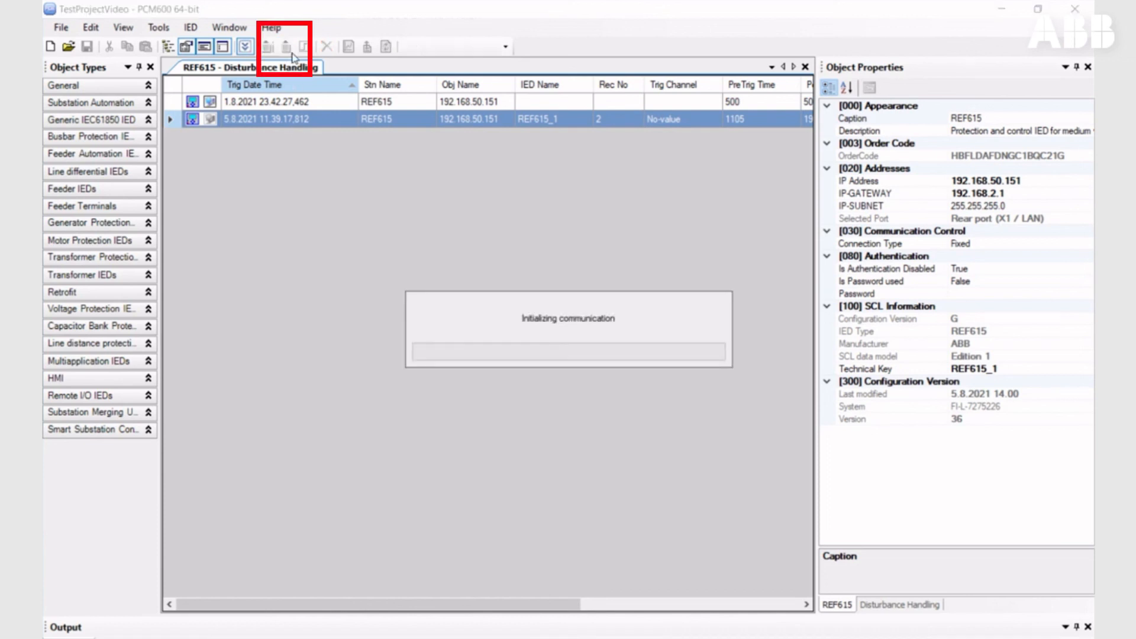